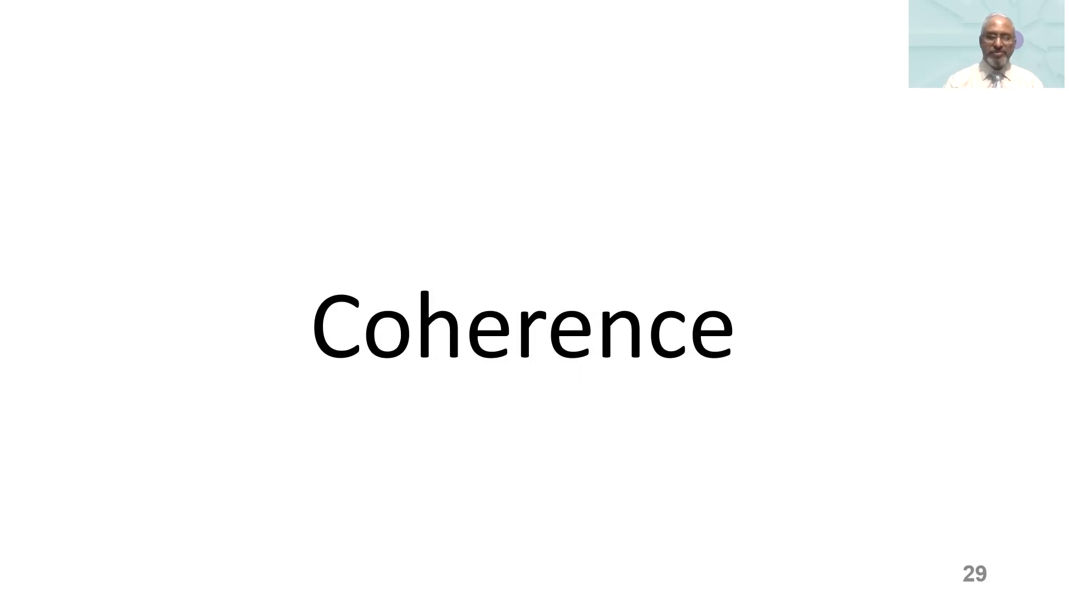
key(right)
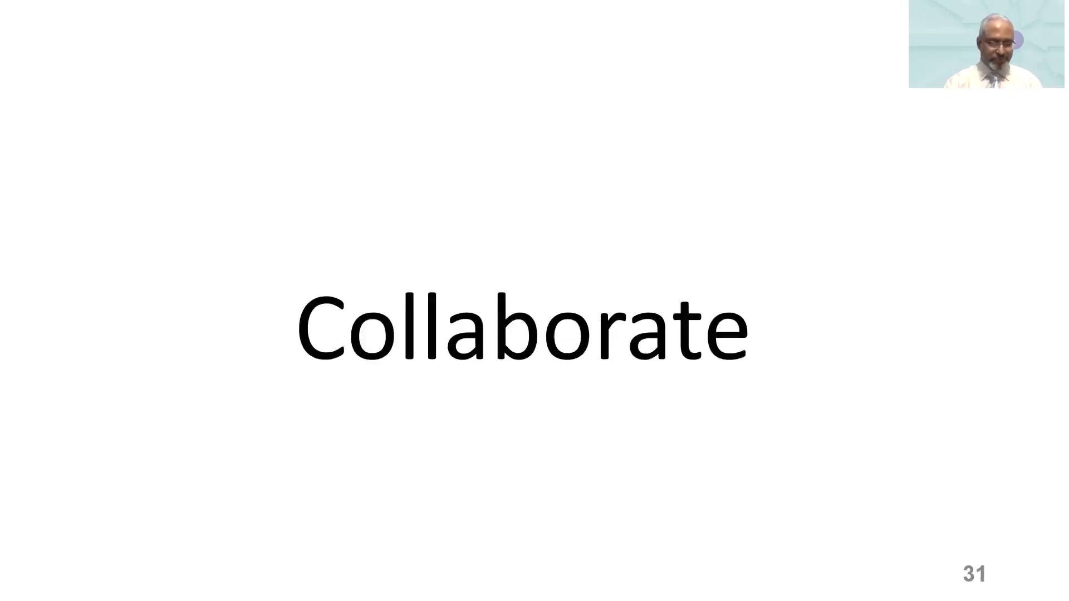
key(right)
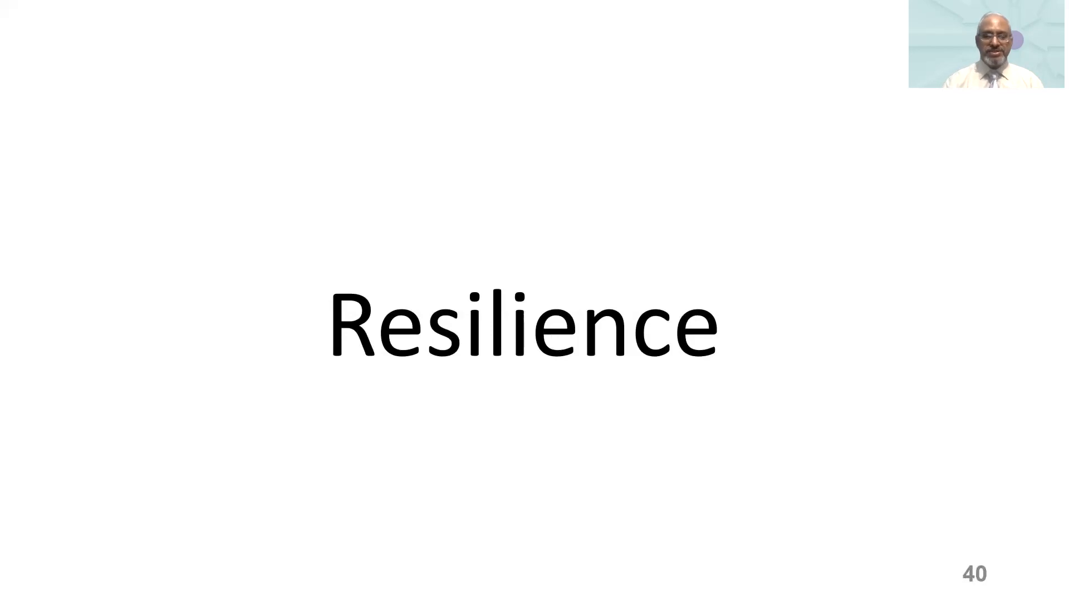
key(right)
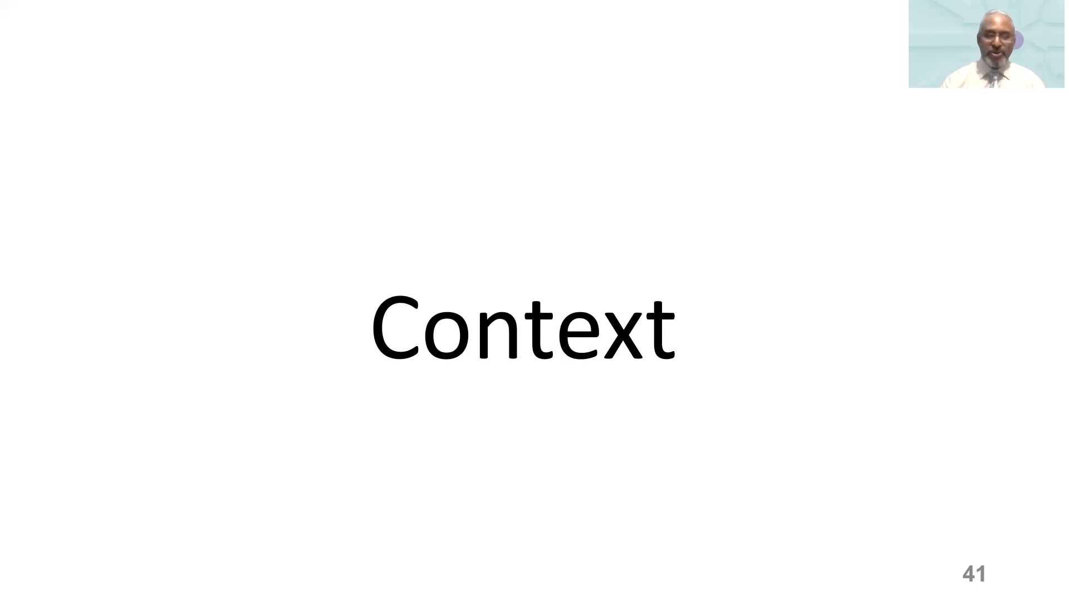
key(right)
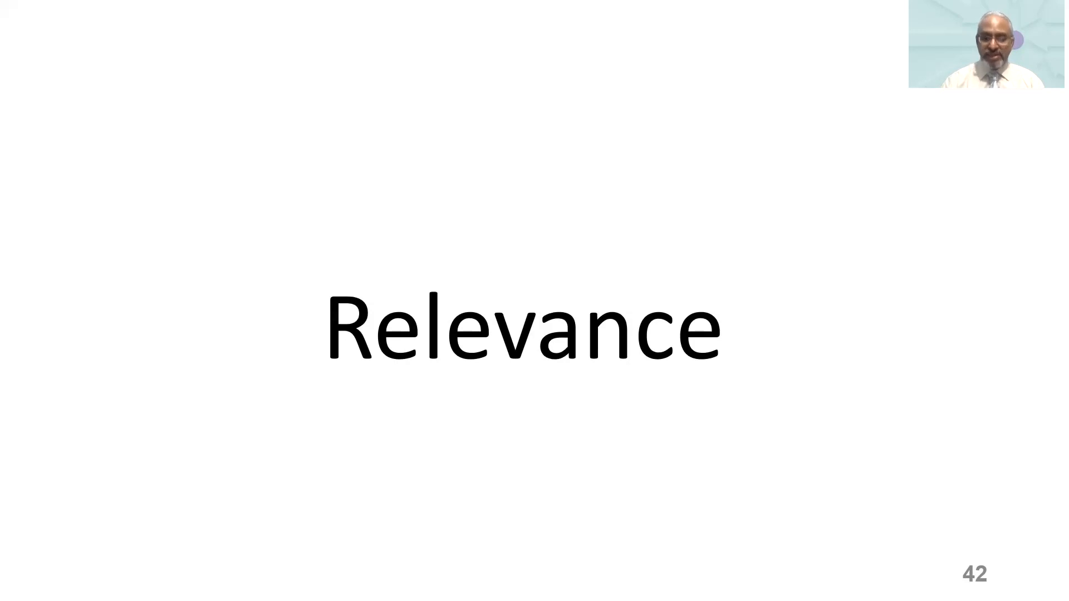